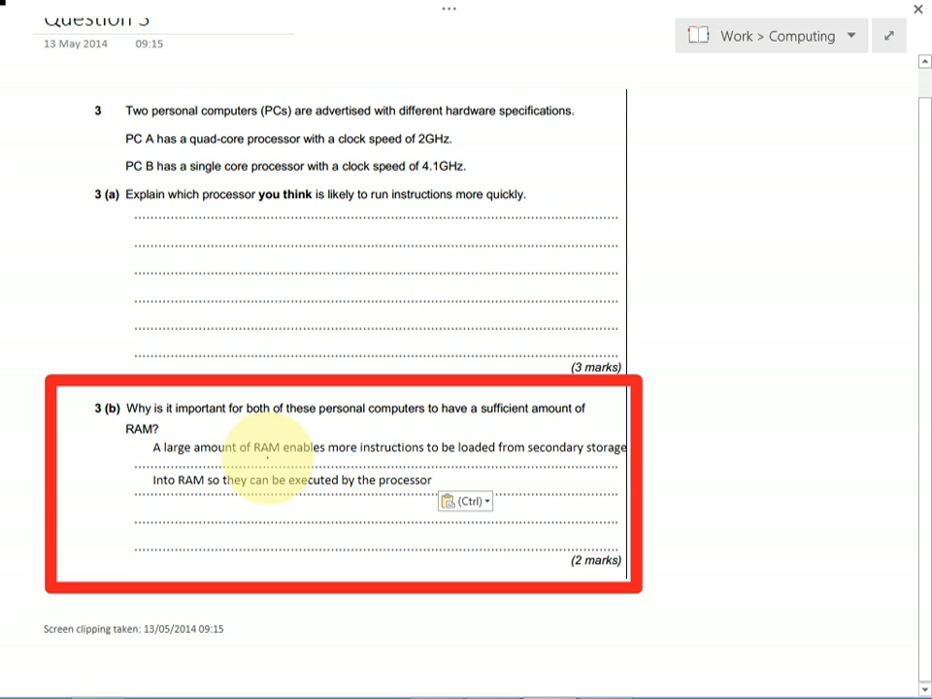
{"action": "mouse_move", "coordinate": [588, 477]}
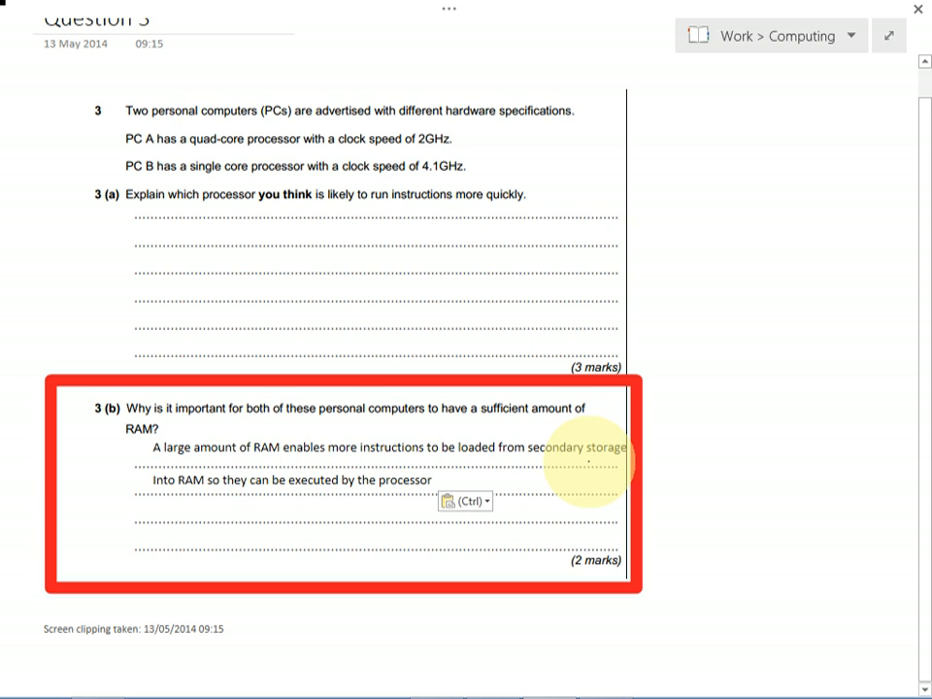